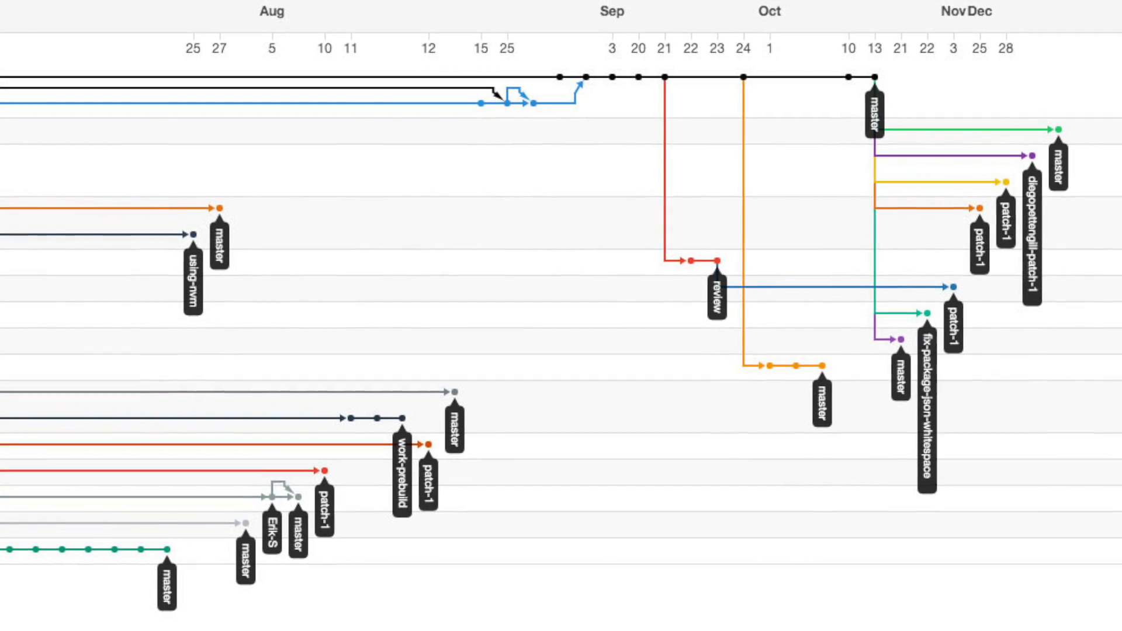
scroll(down, 3)
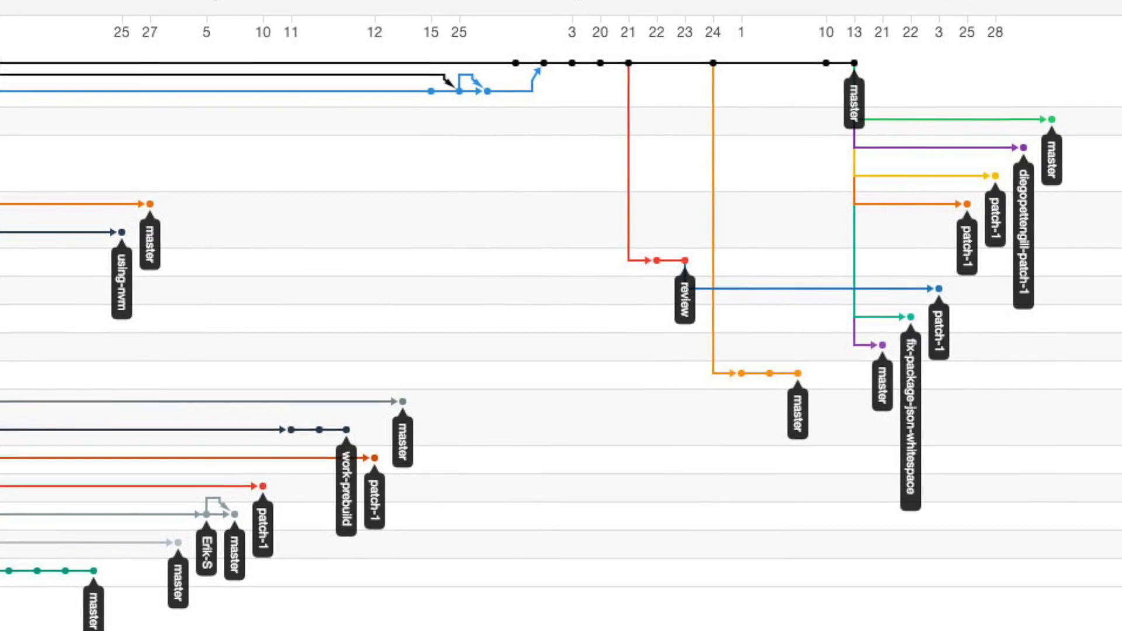